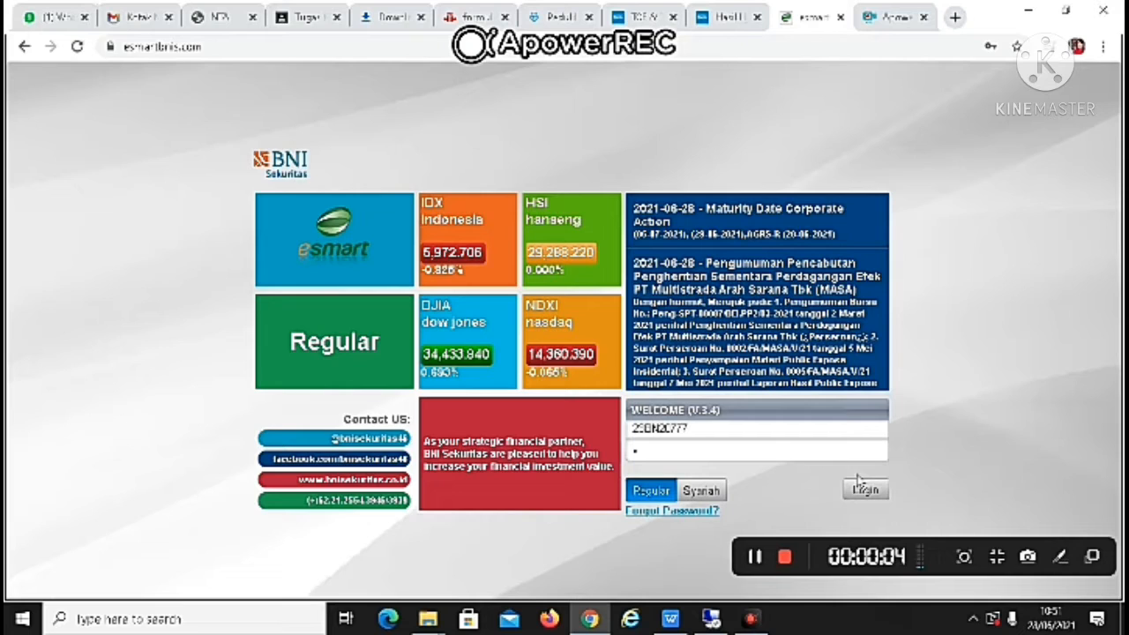
Select the password field on the login form.
left_click(754, 451)
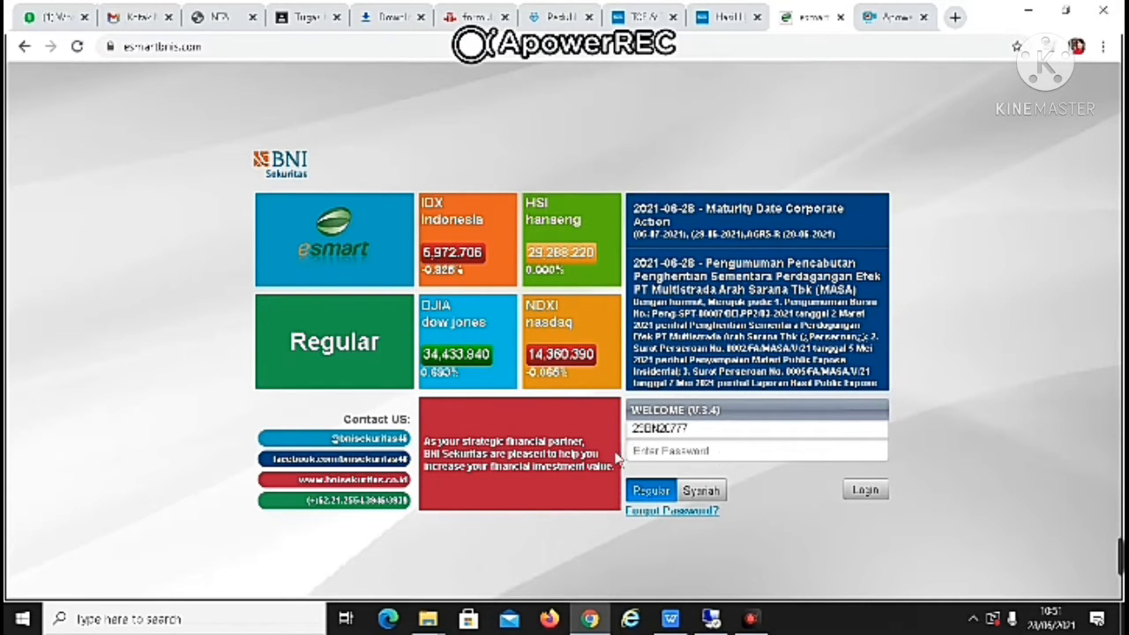
mouse_move(428, 183)
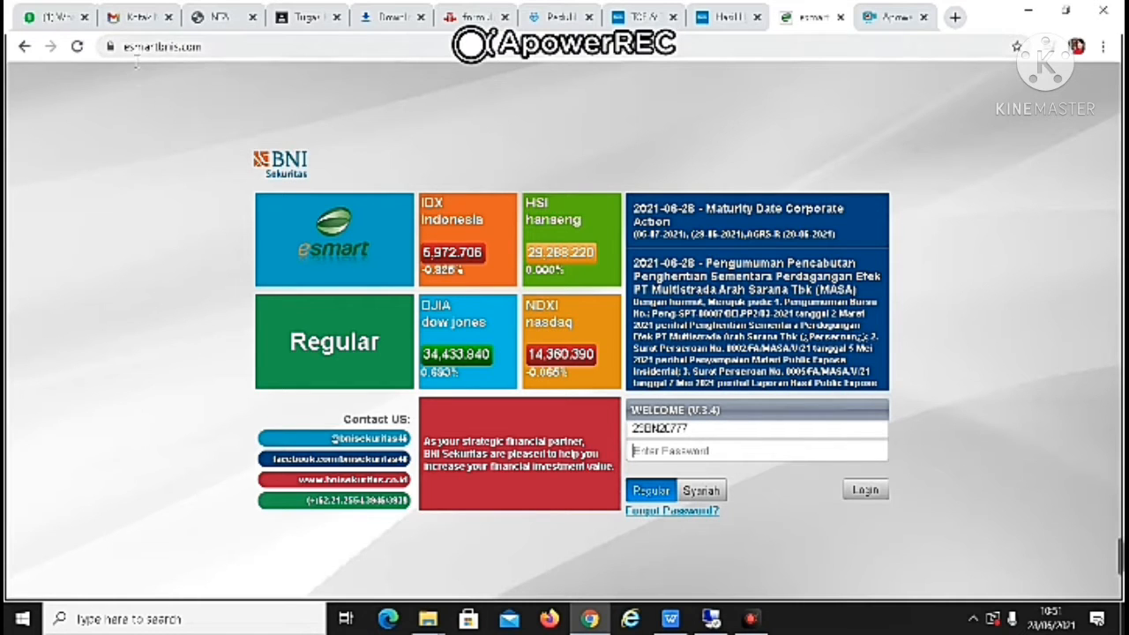
mouse_move(195, 87)
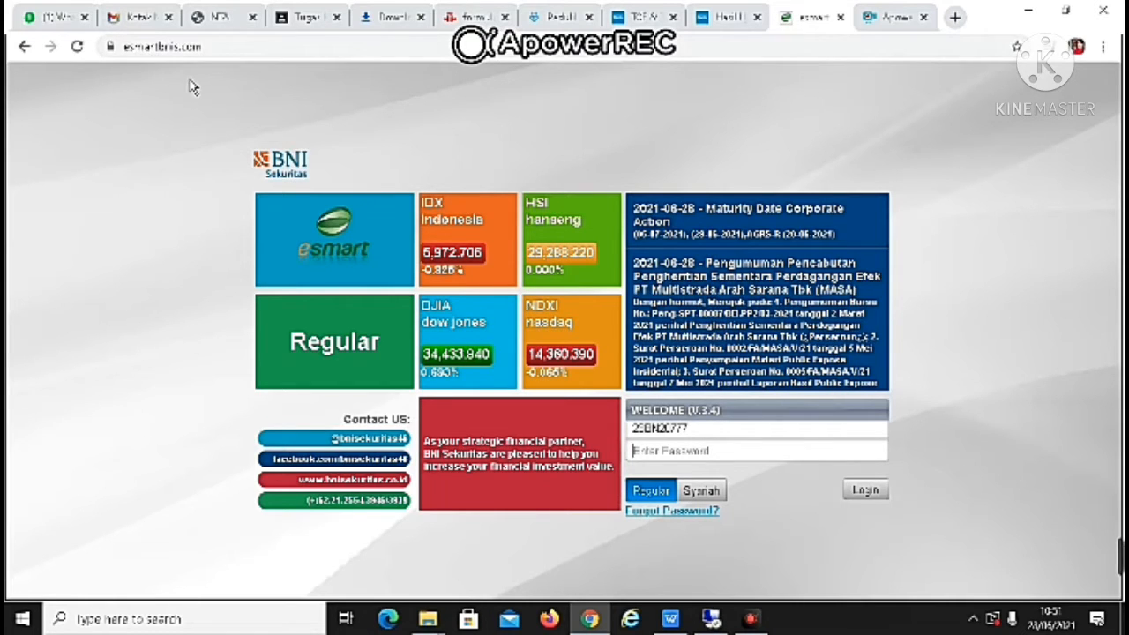
mouse_move(198, 76)
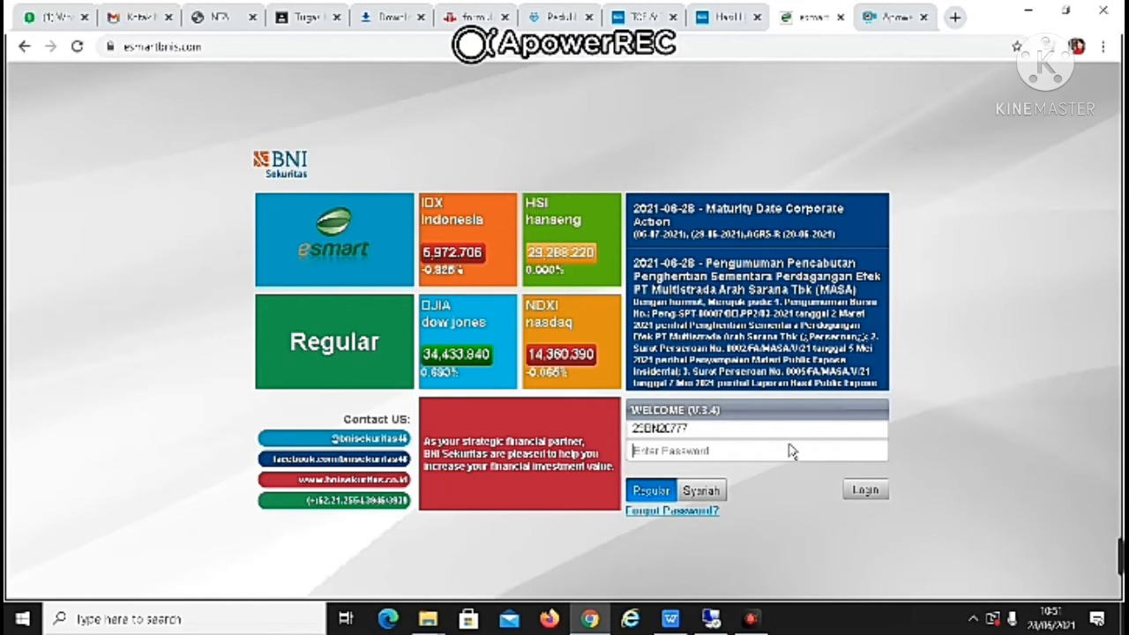
mouse_move(778, 457)
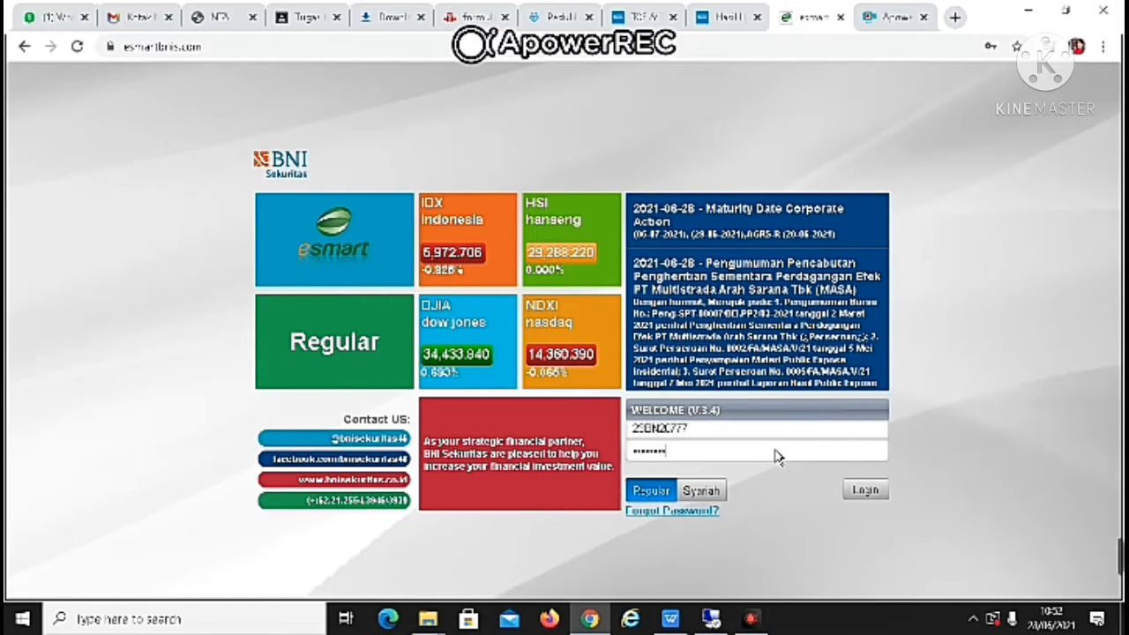
mouse_move(878, 508)
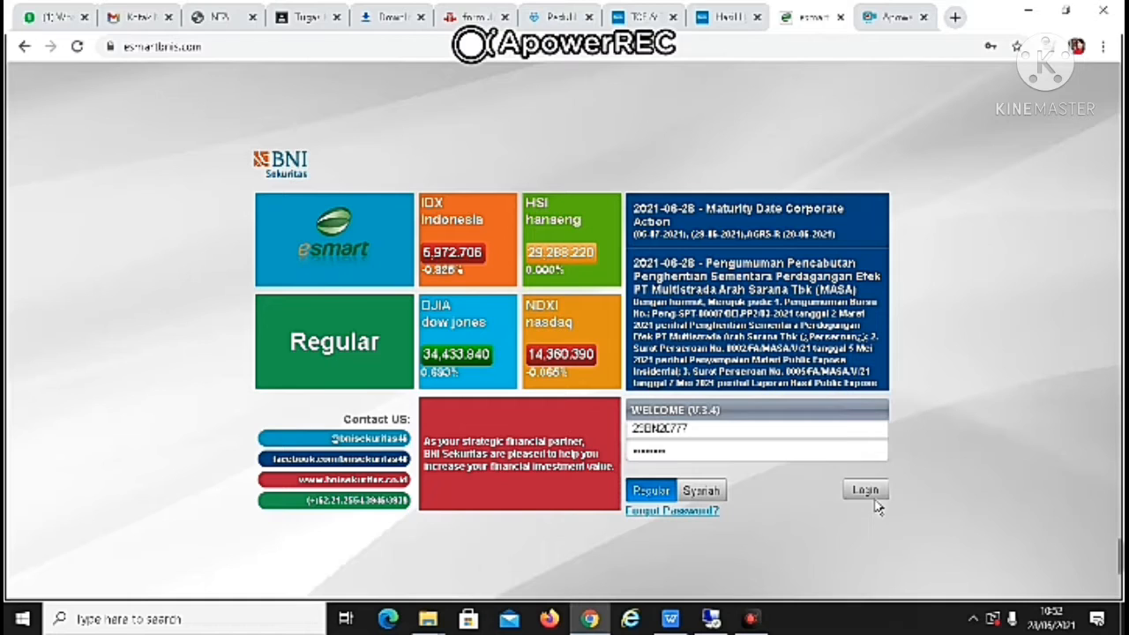
mouse_move(722, 457)
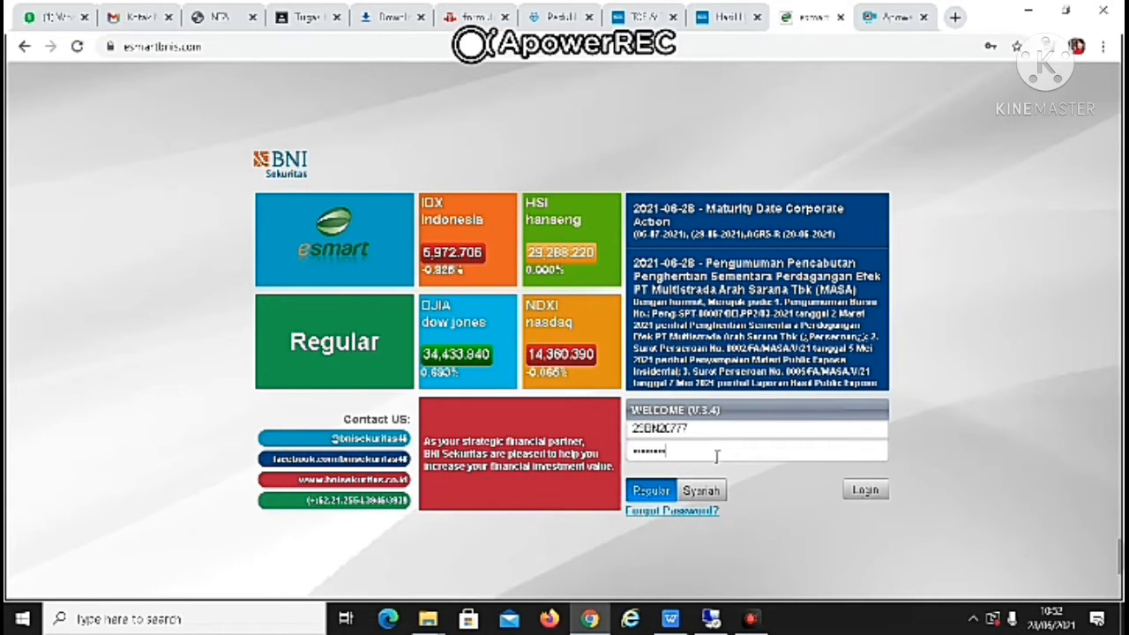
Log in with the entered credentials and reach the trading dashboard.
left_click(865, 490)
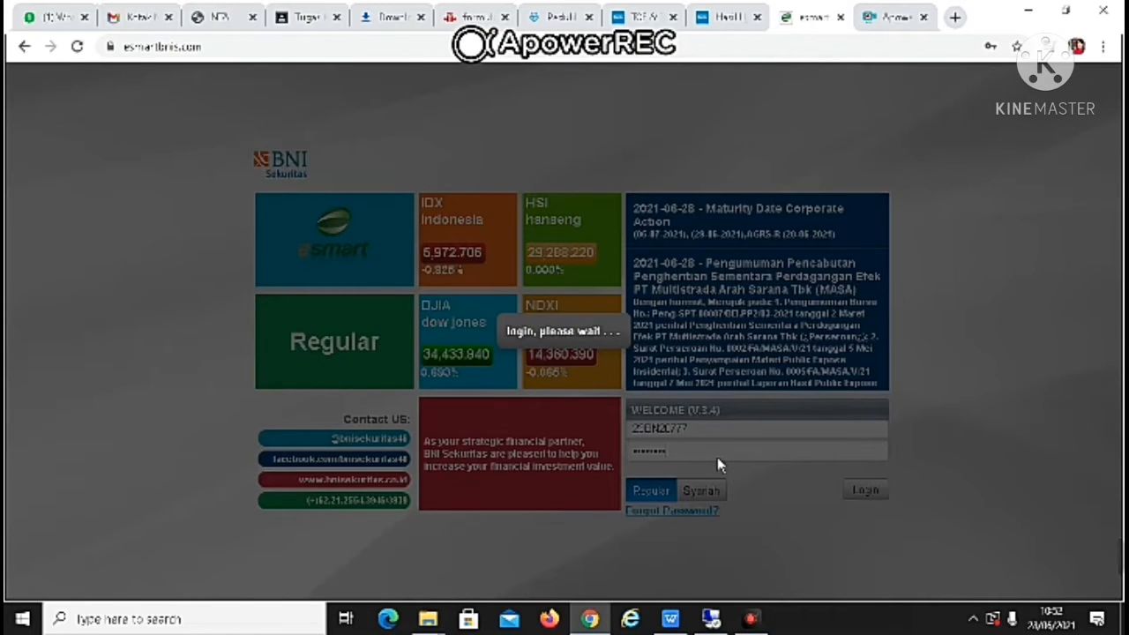
left_click(865, 489)
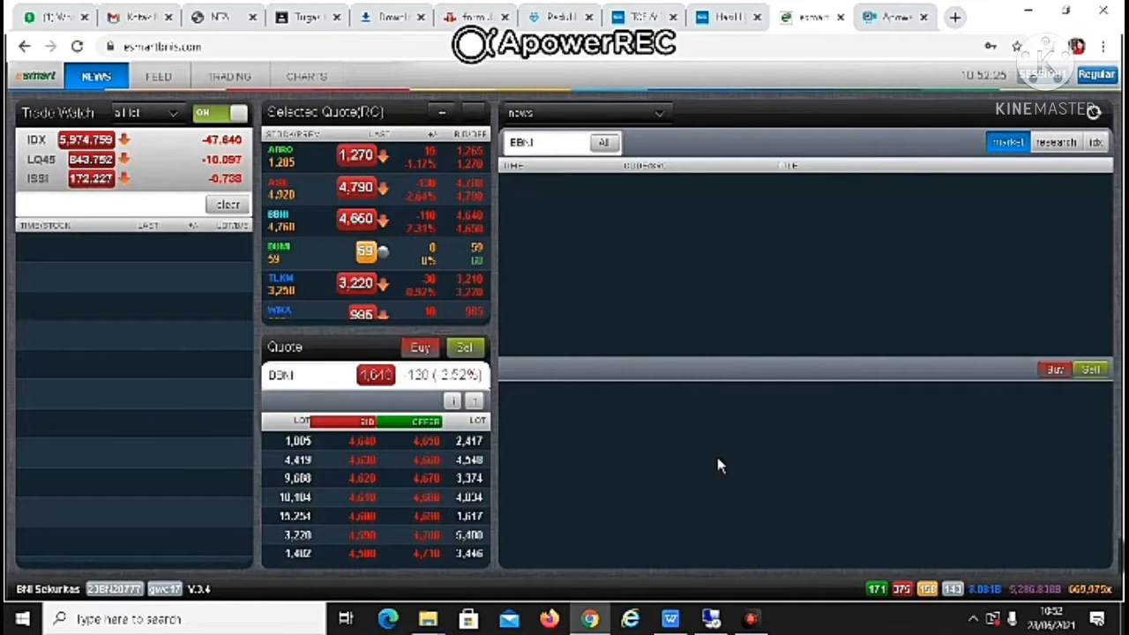
mouse_move(664, 320)
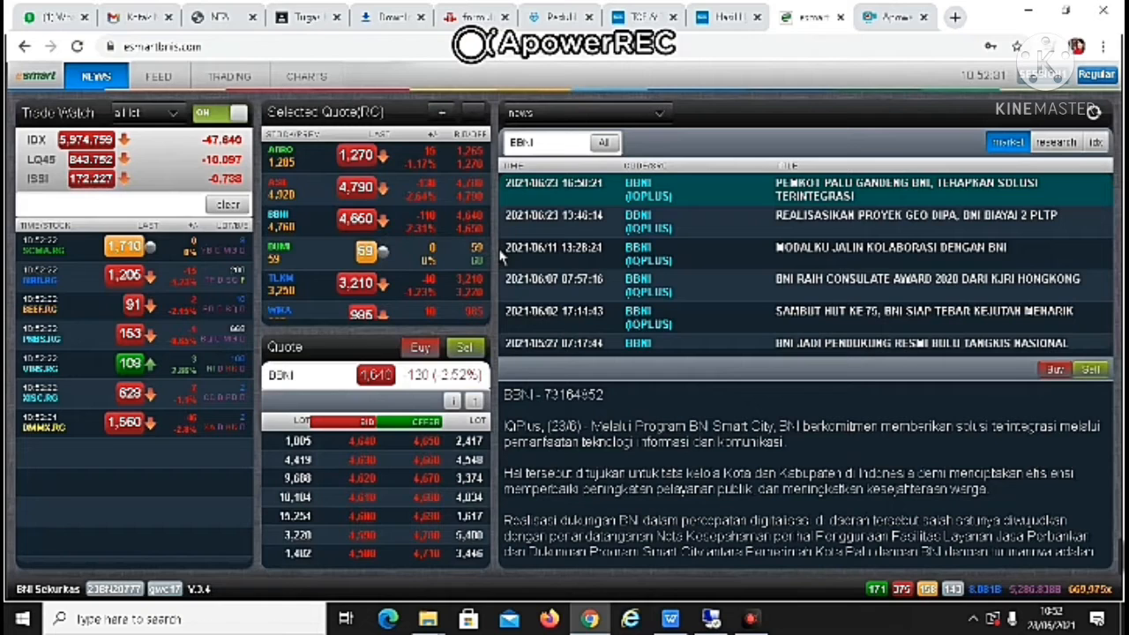
mouse_move(176, 110)
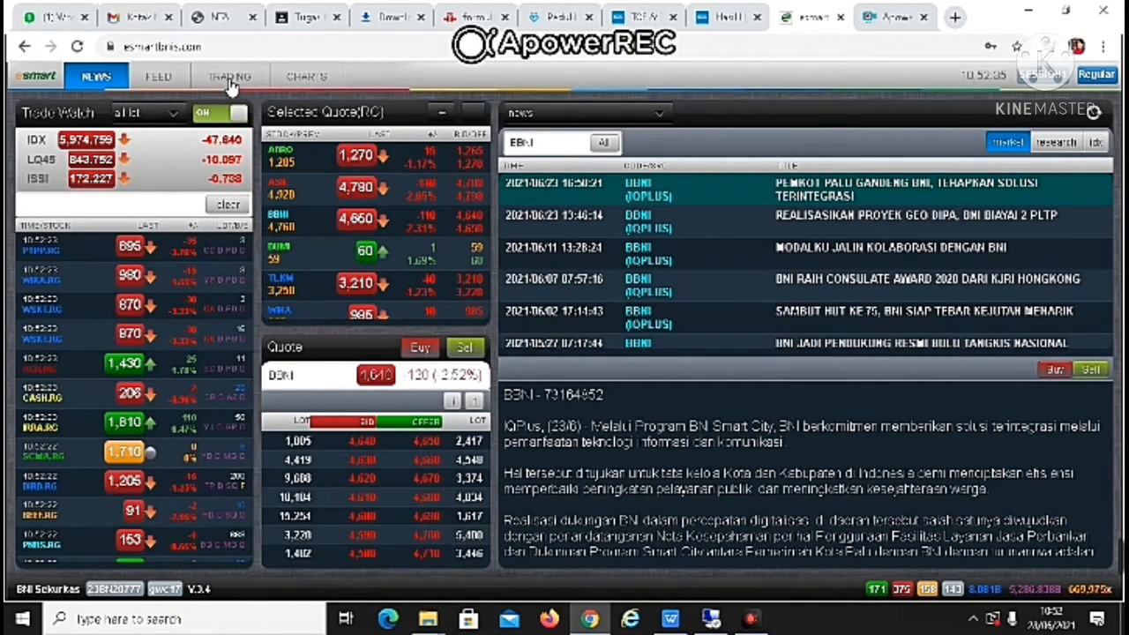
mouse_move(274, 96)
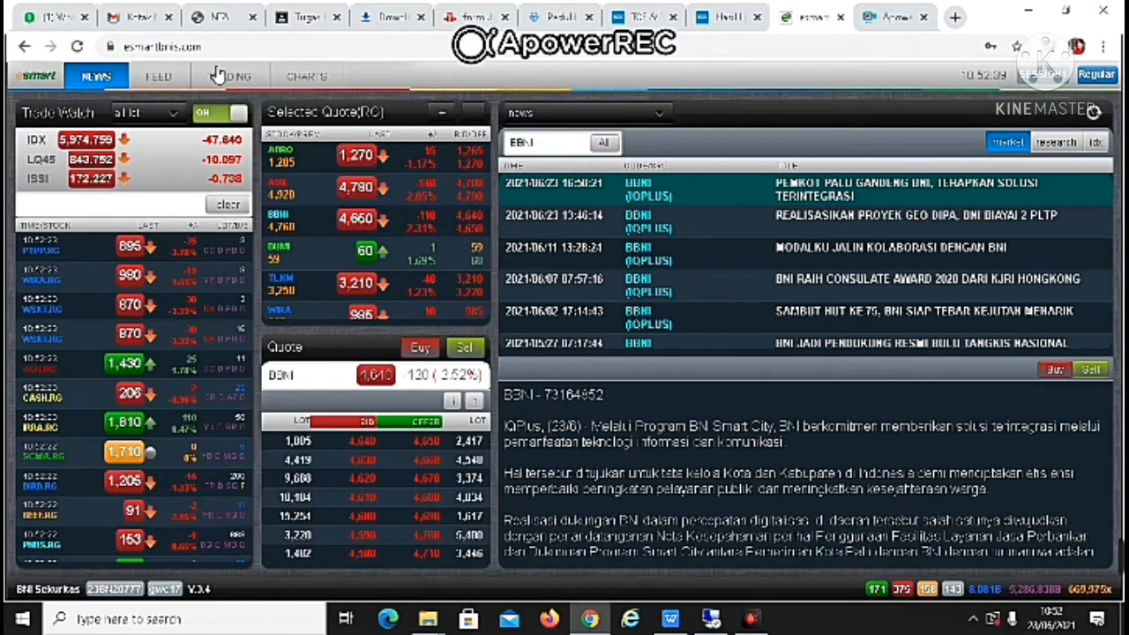
Enter the TRADING section and submit the PIN to unlock the portfolio.
left_click(229, 75)
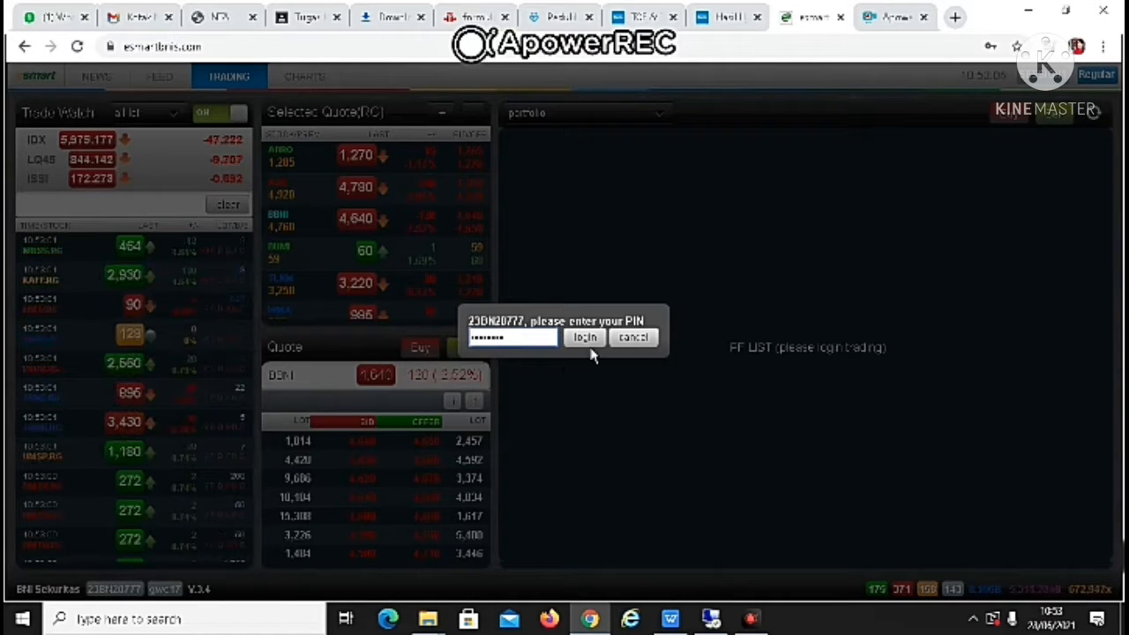
left_click(584, 337)
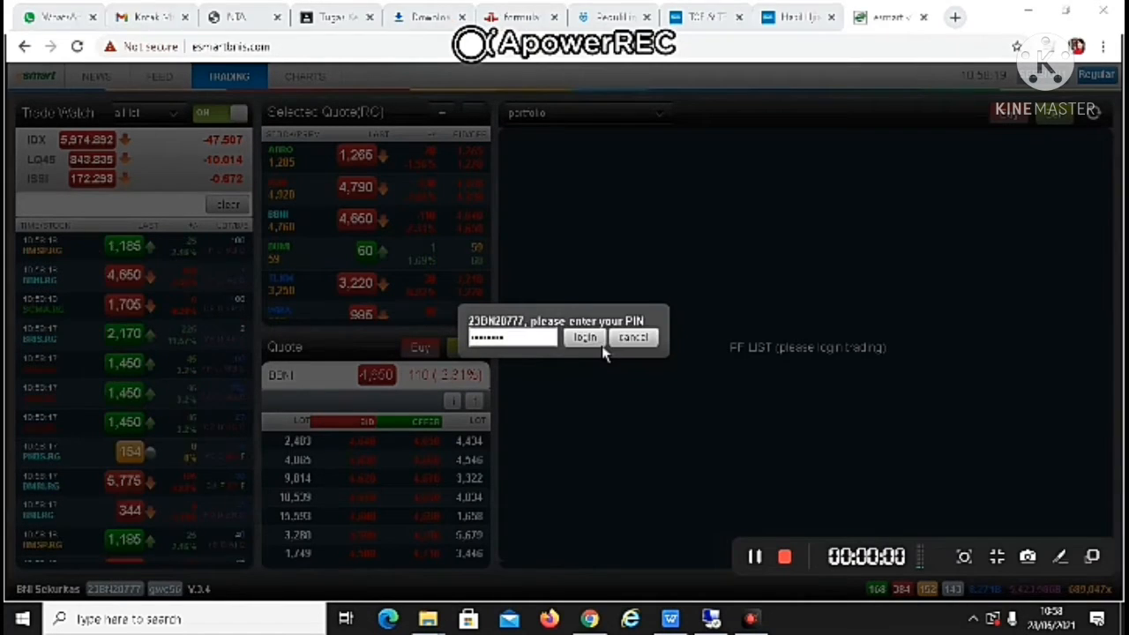
left_click(584, 338)
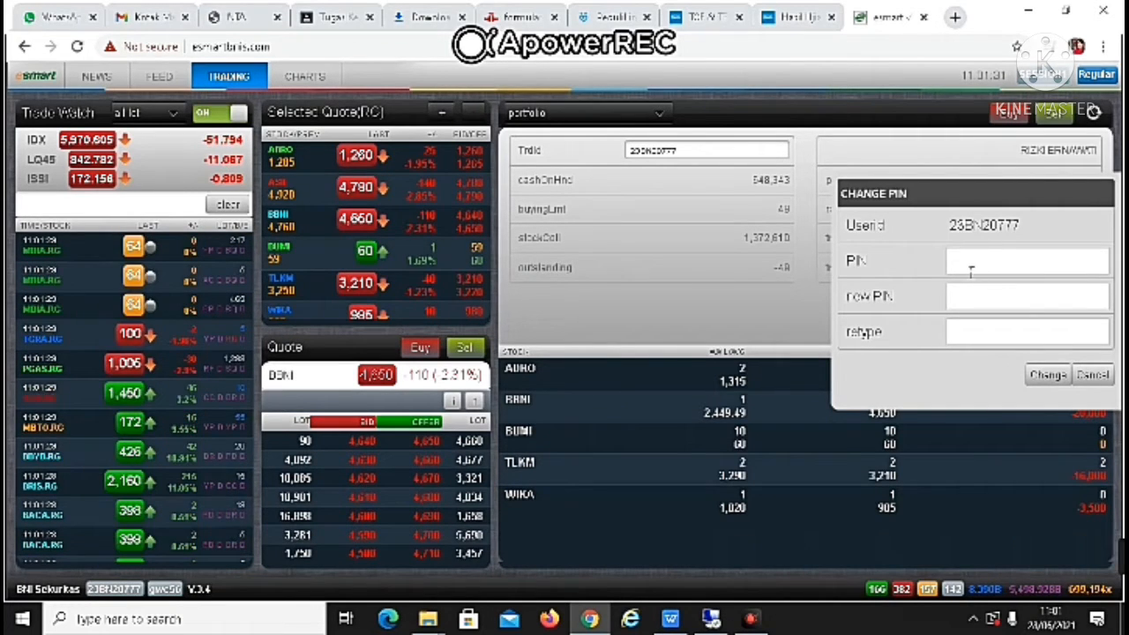
Fill in the current PIN, new PIN and retype, then submit the change.
left_click(1027, 260)
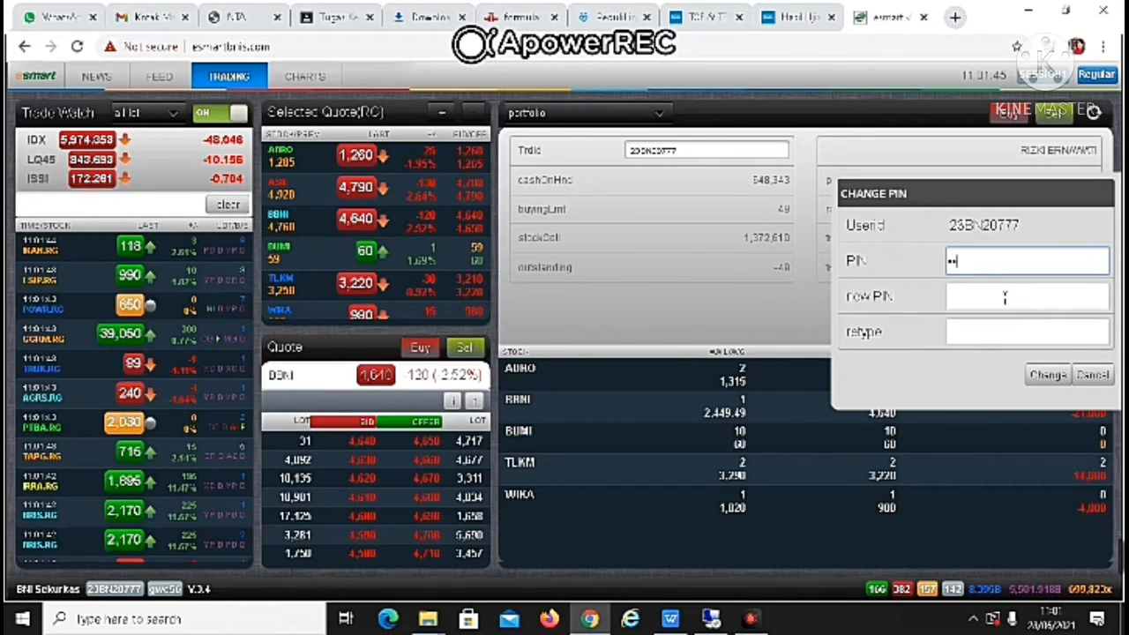
type("•")
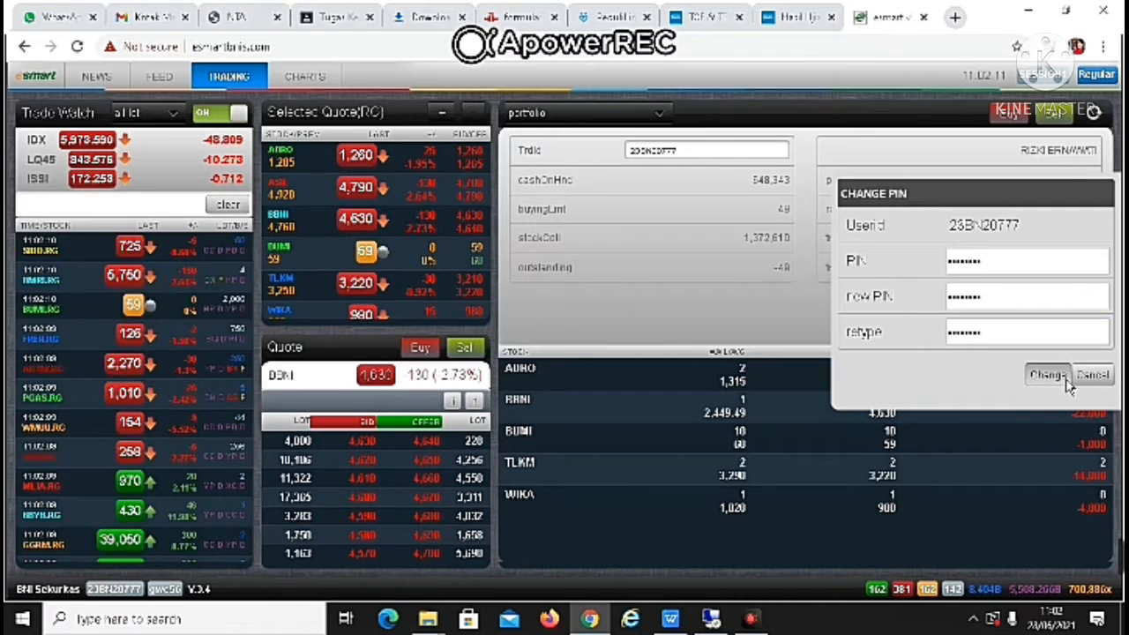
left_click(1048, 374)
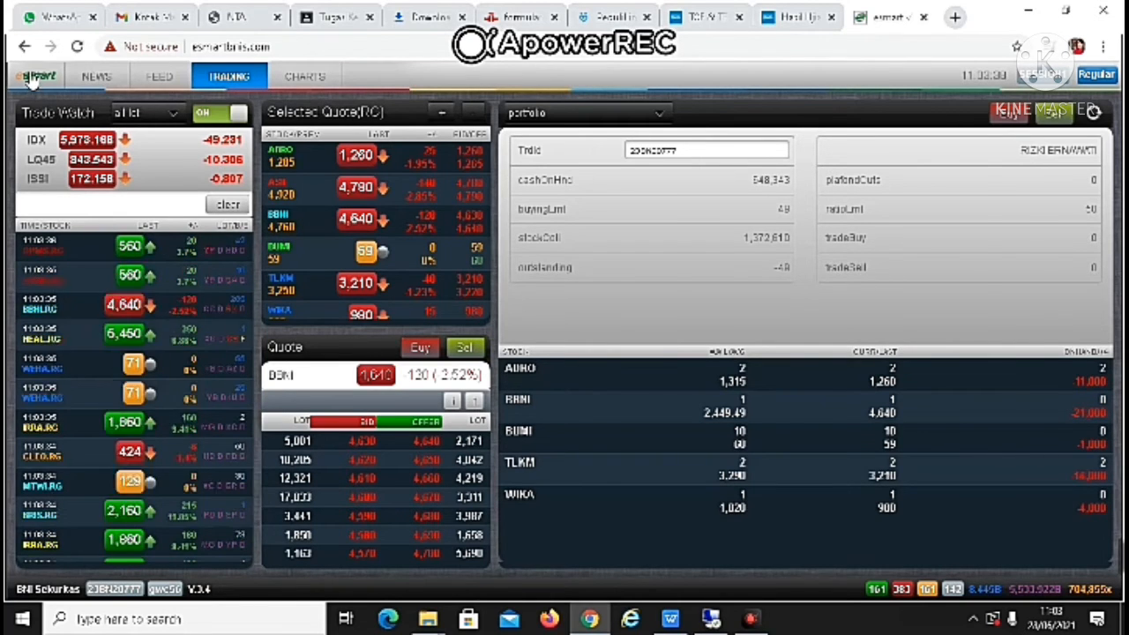
Browse the NEWS section's BBNI articles and category list, then return to TRADING.
left_click(35, 76)
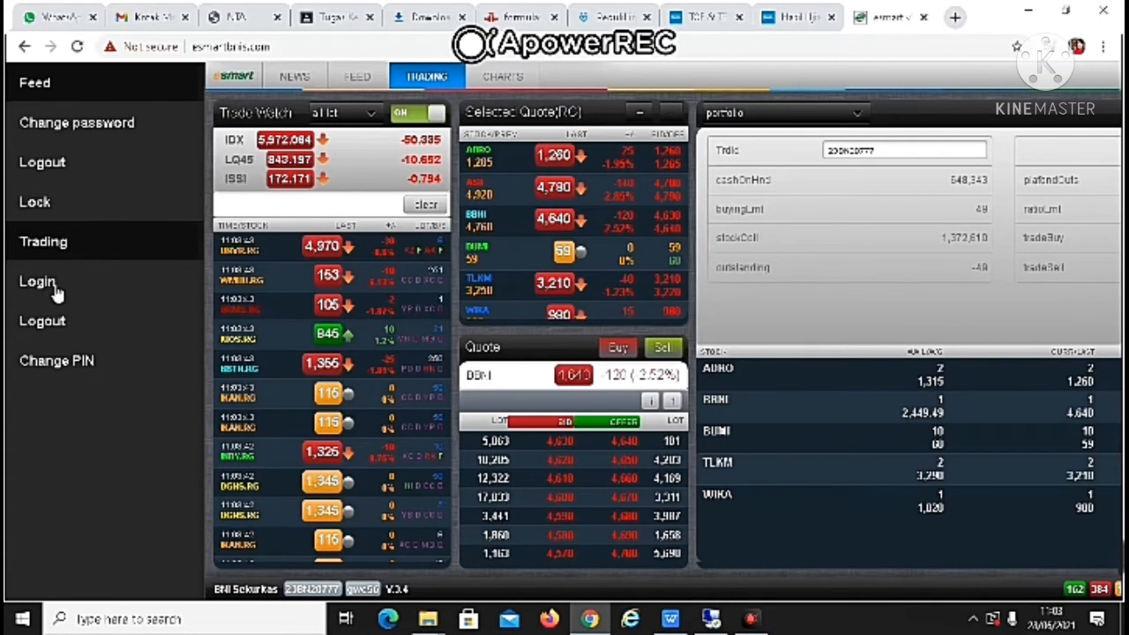
left_click(294, 77)
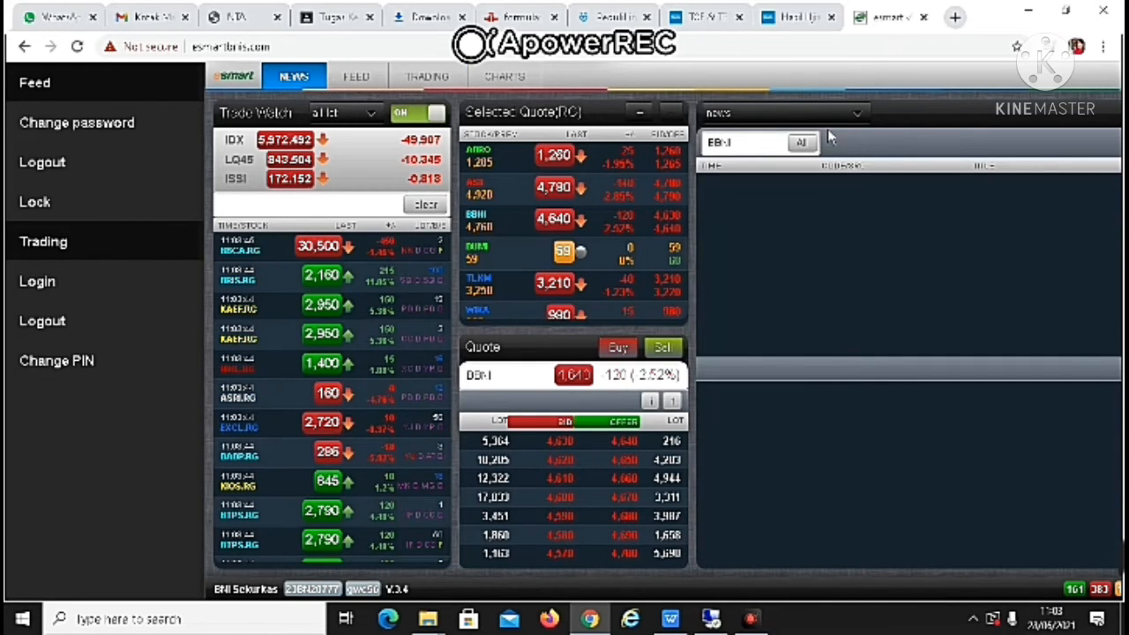
left_click(851, 113)
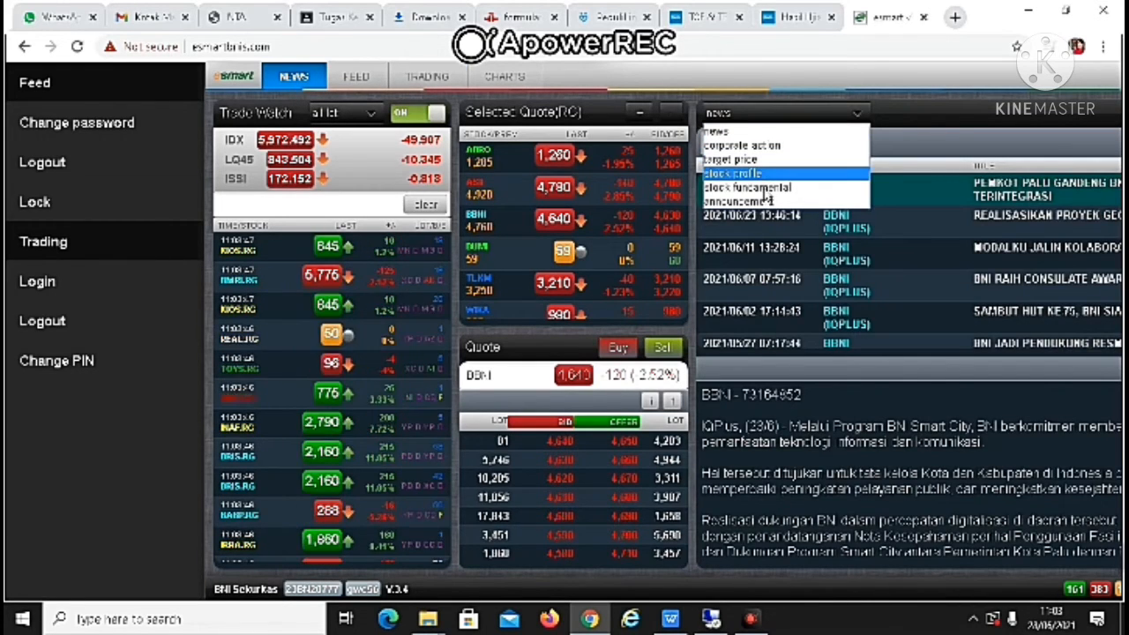
left_click(356, 77)
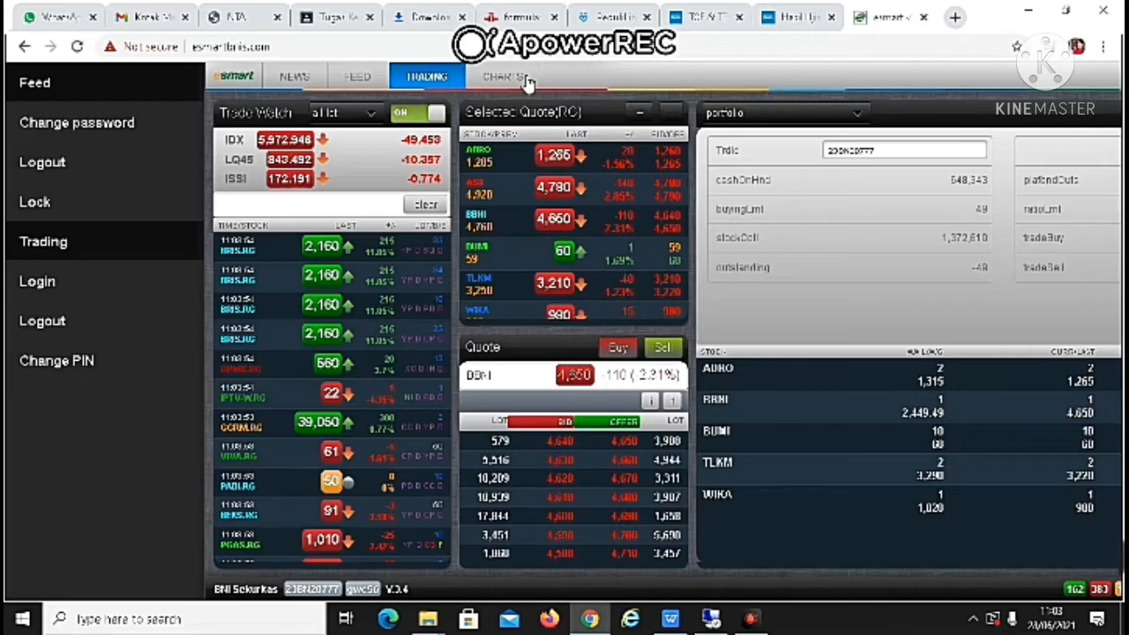
Load the BBNI price chart in the CHARTS section.
left_click(504, 76)
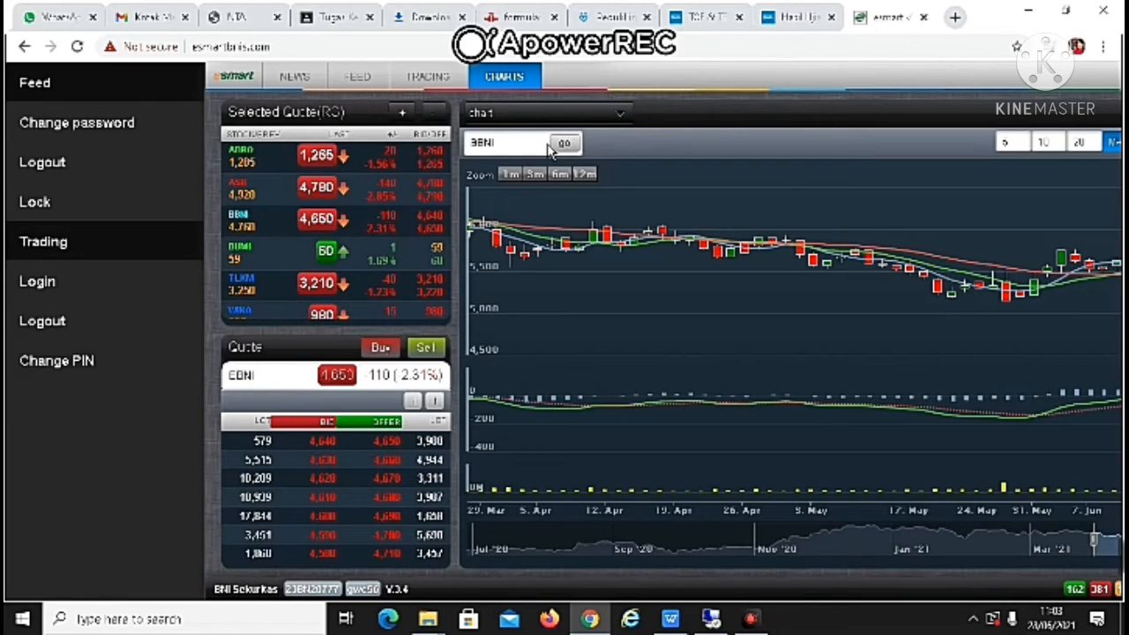
left_click(427, 77)
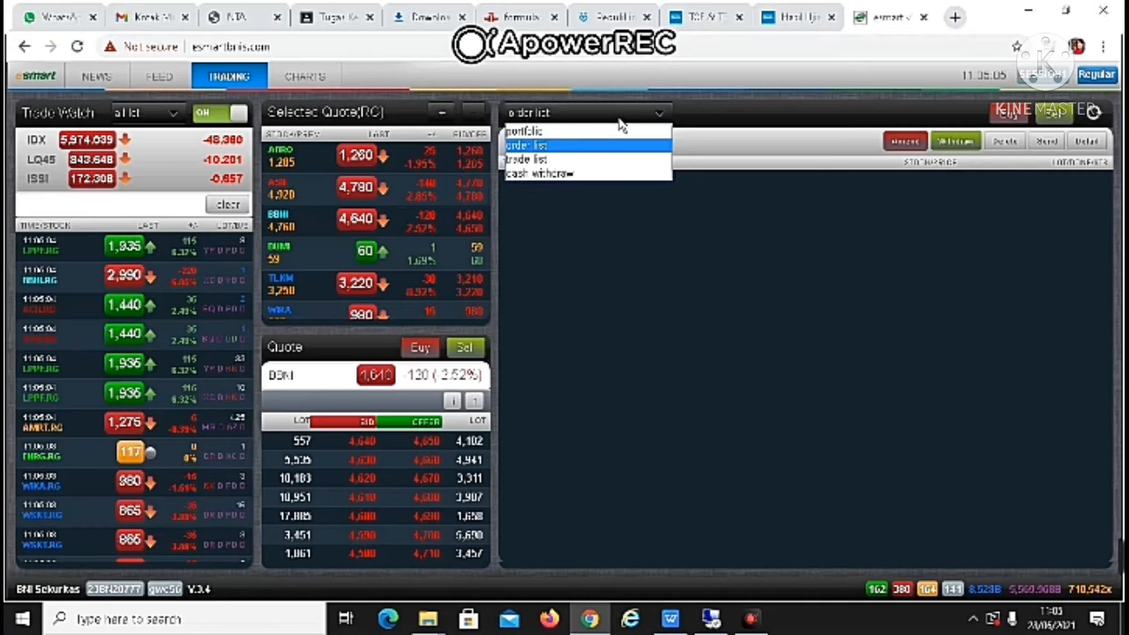
Show the empty trade list, then switch the panel back to portfolio.
left_click(526, 159)
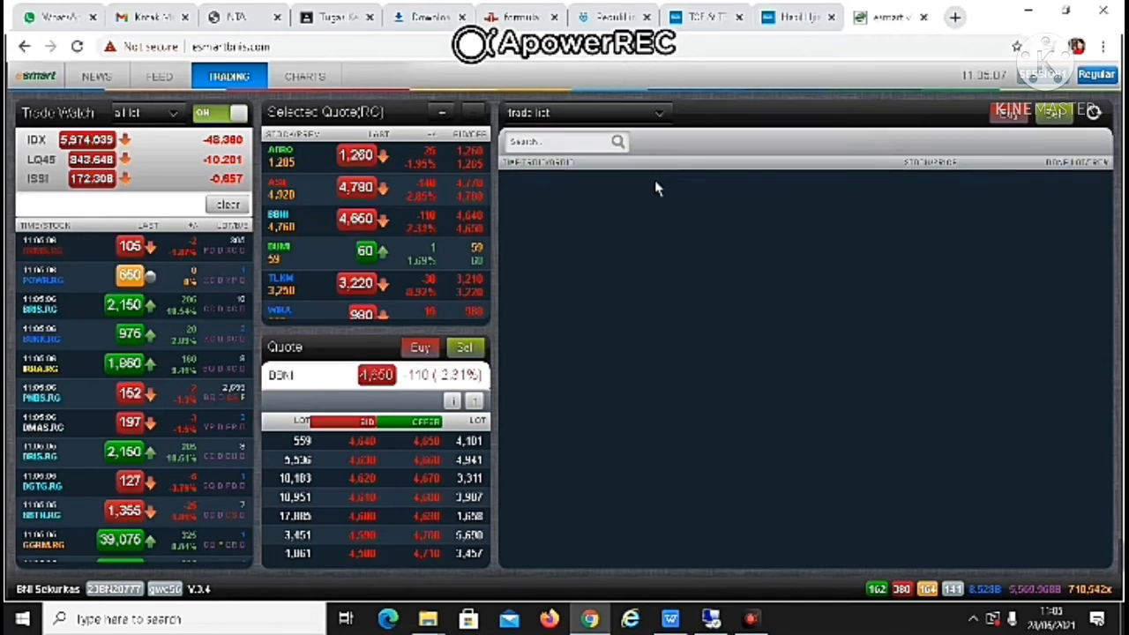
left_click(587, 112)
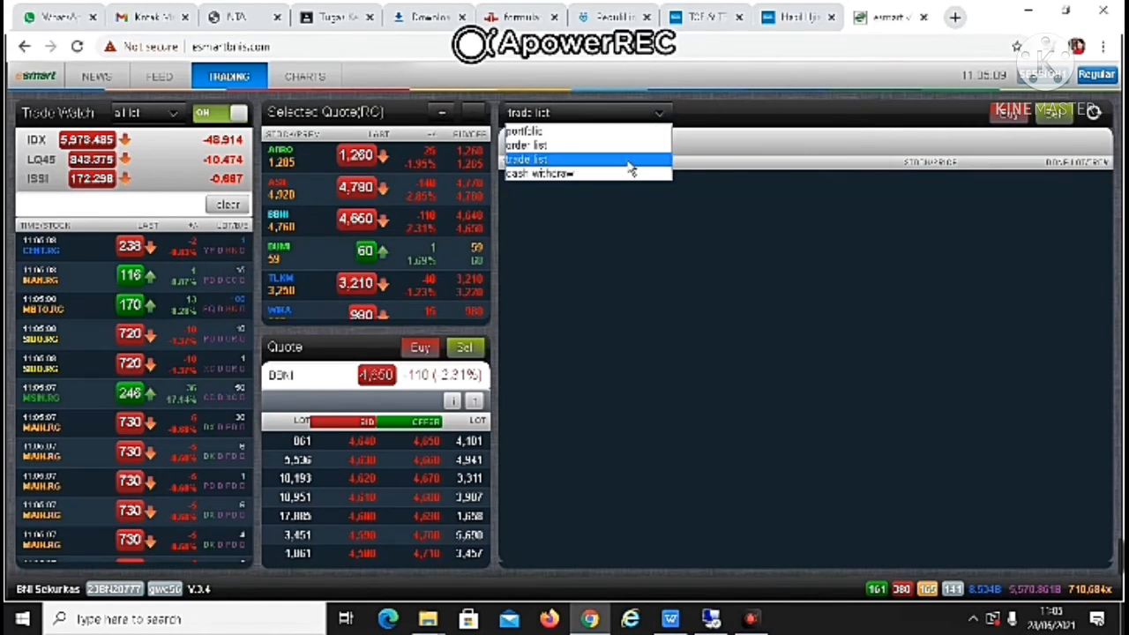
left_click(525, 131)
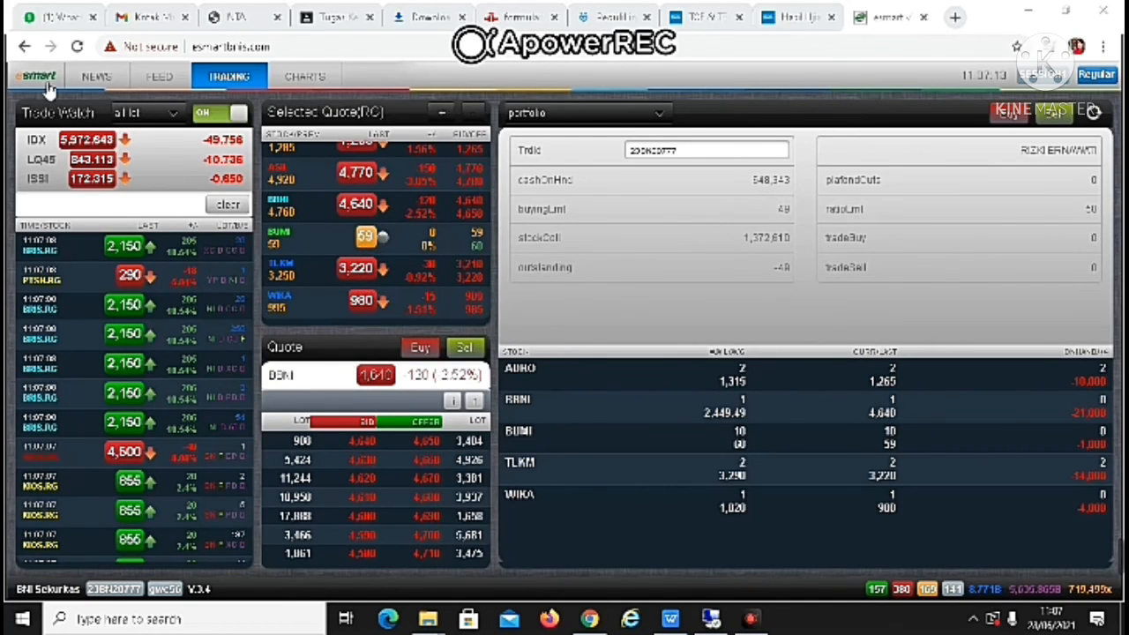
Log out of e-smart from the account menu.
left_click(36, 75)
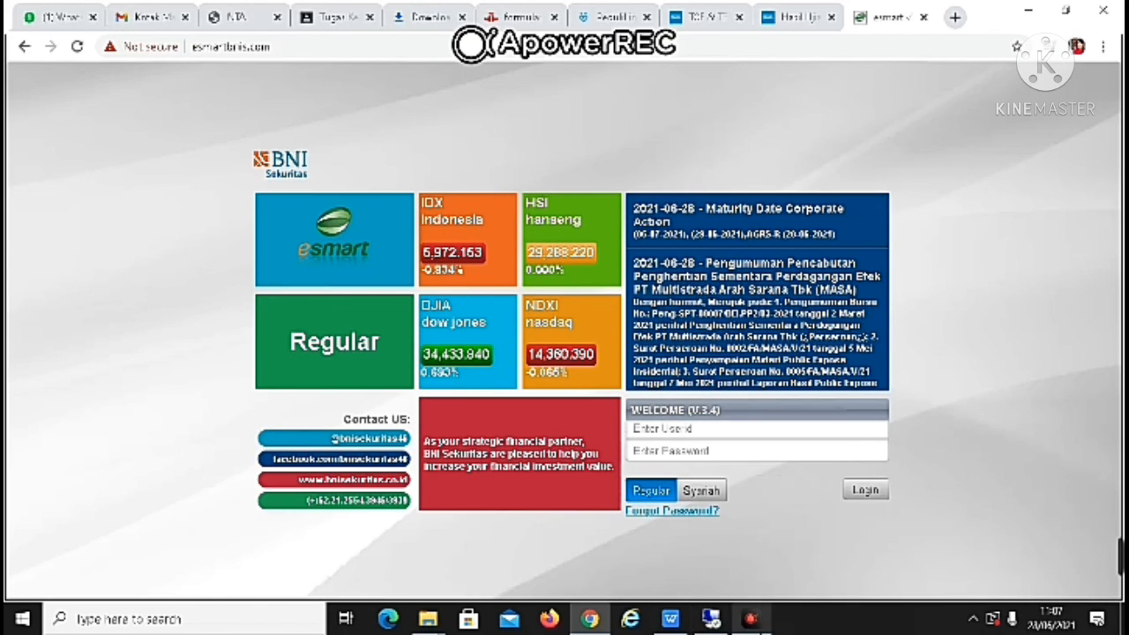
left_click(751, 618)
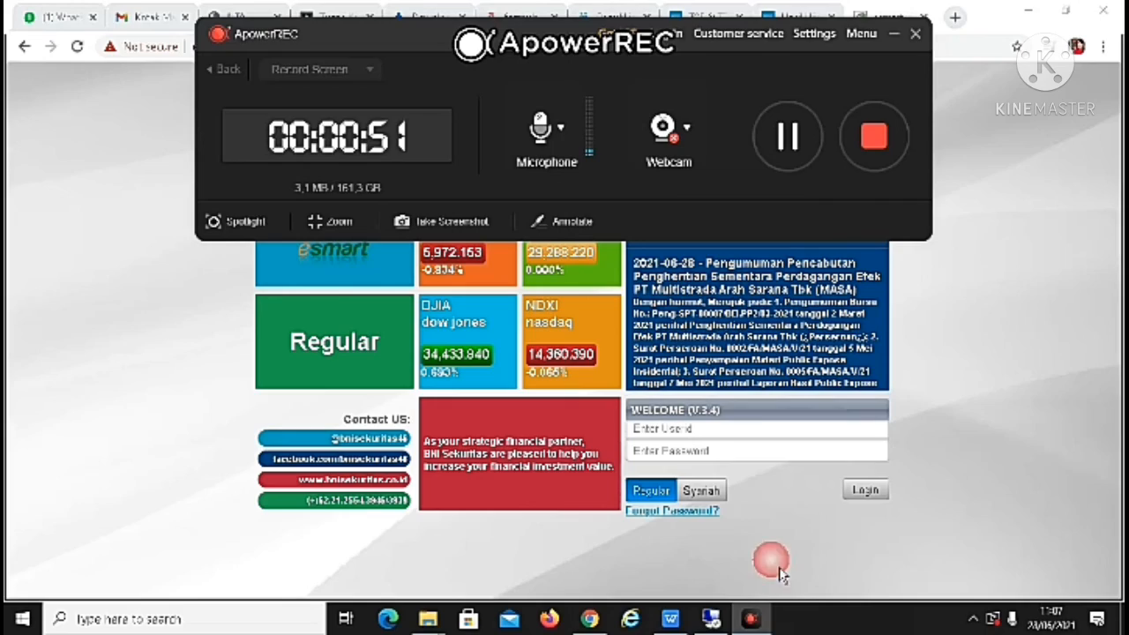